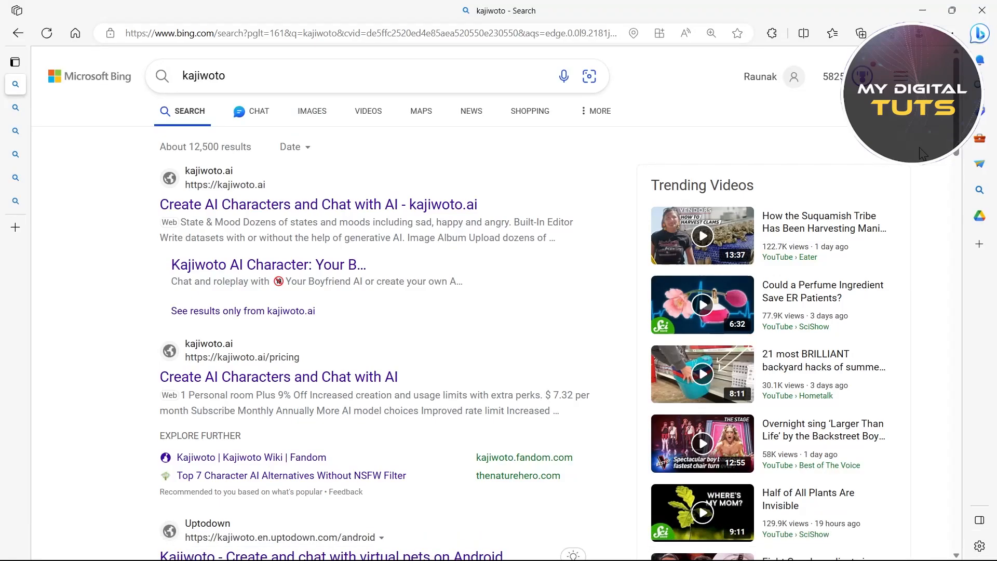
{"action": "mouse_move", "coordinate": [63, 191]}
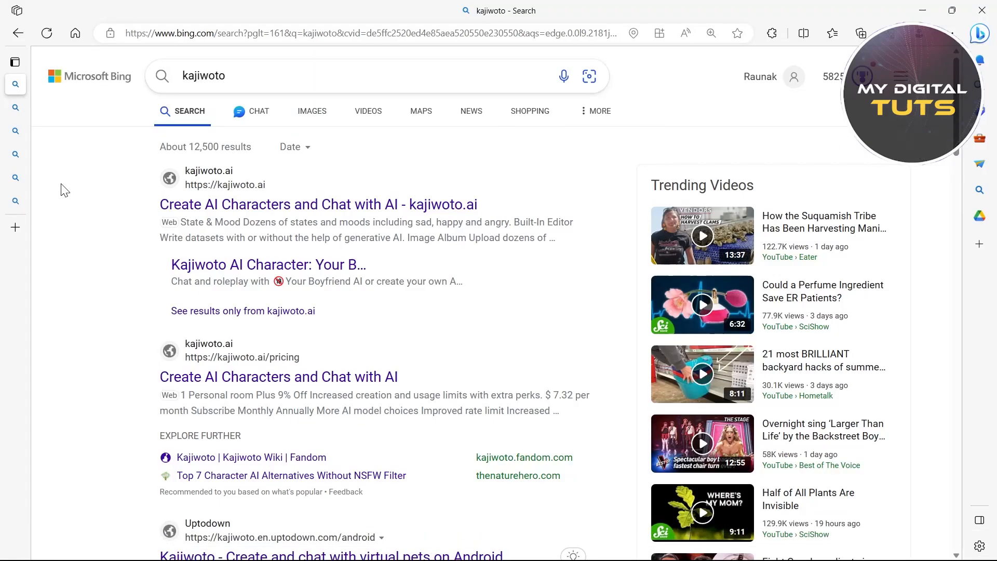
Open the kajiwoto.ai result from the Bing results in a new tab.
{"action": "left_click", "coordinate": [318, 205]}
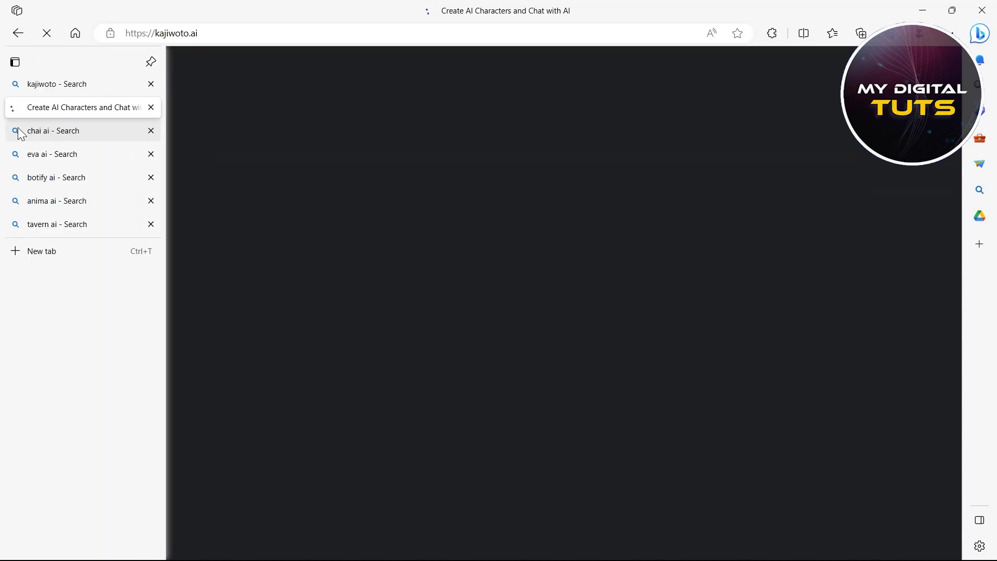
From the chai ai results, open the Easy With AI page about Chai and skim it.
{"action": "left_click", "coordinate": [53, 131]}
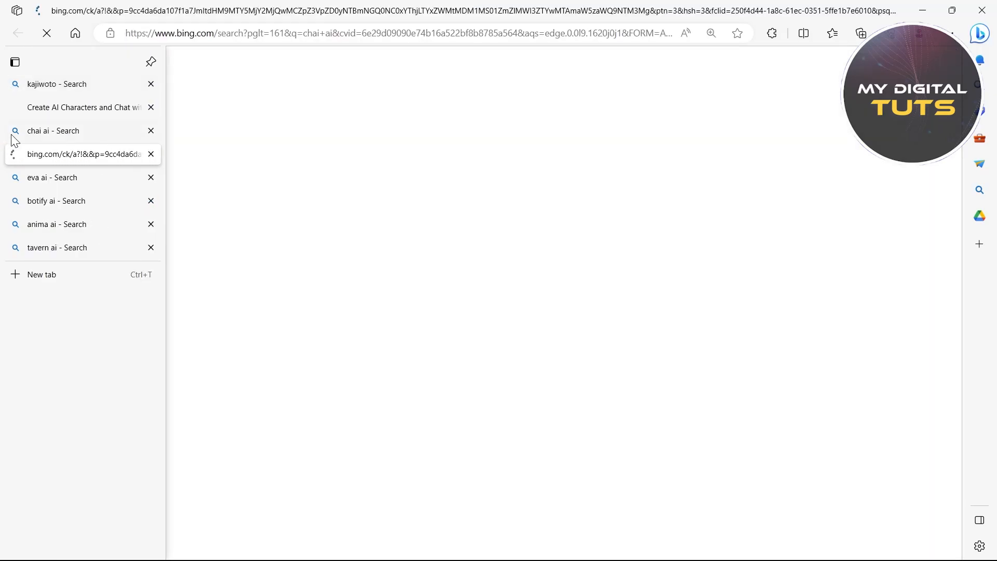
{"action": "left_click", "coordinate": [83, 154]}
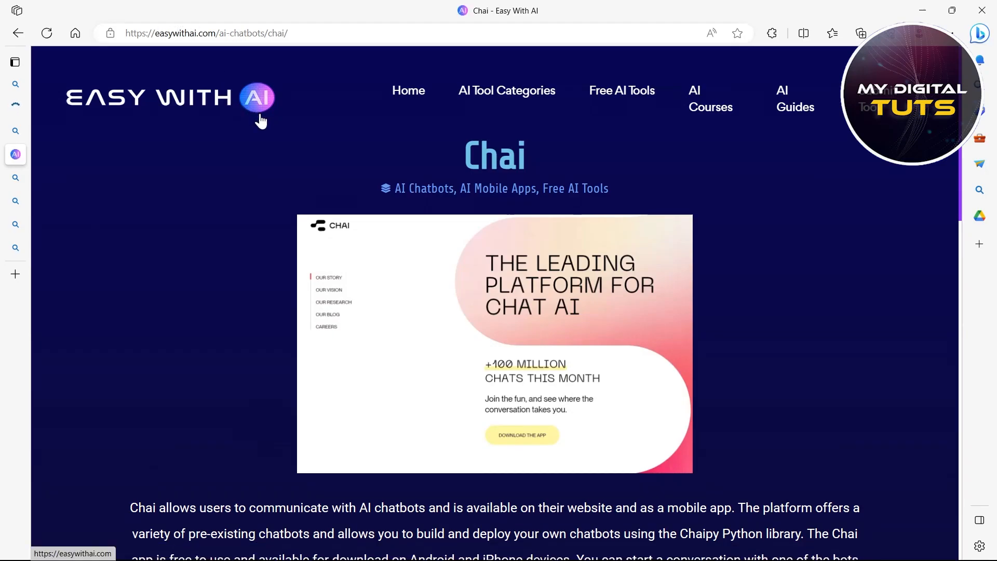
{"action": "scroll", "scroll_direction": "down", "scroll_amount": 3}
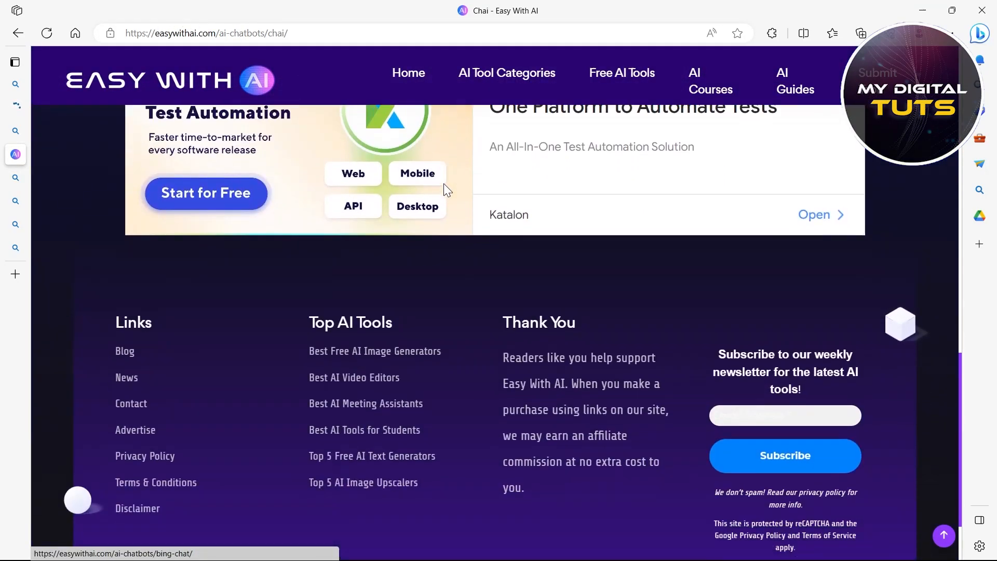
{"action": "scroll", "scroll_direction": "up", "scroll_amount": 3}
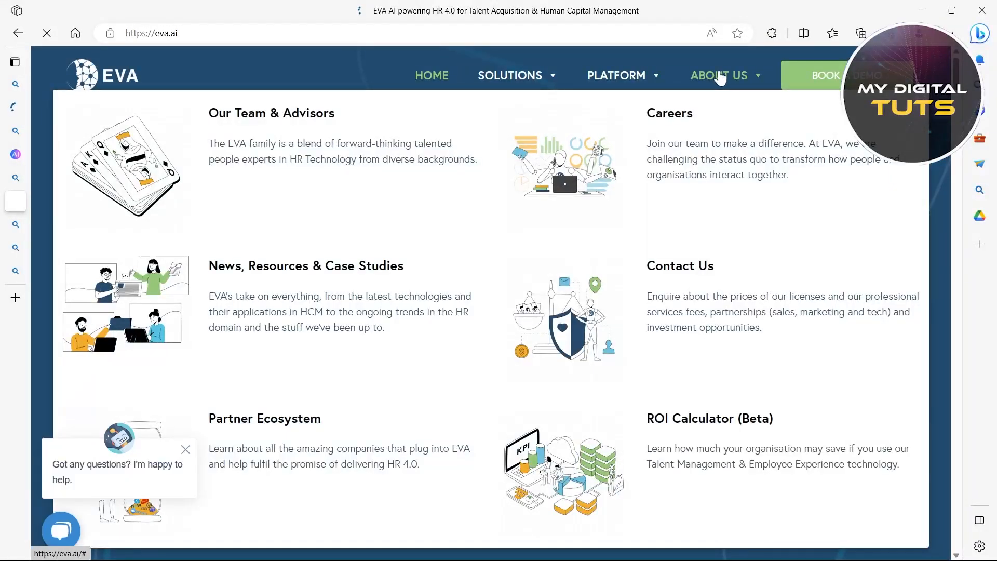
Hover the About Us menu on eva.ai and scroll down its homepage.
{"action": "left_click", "coordinate": [718, 75]}
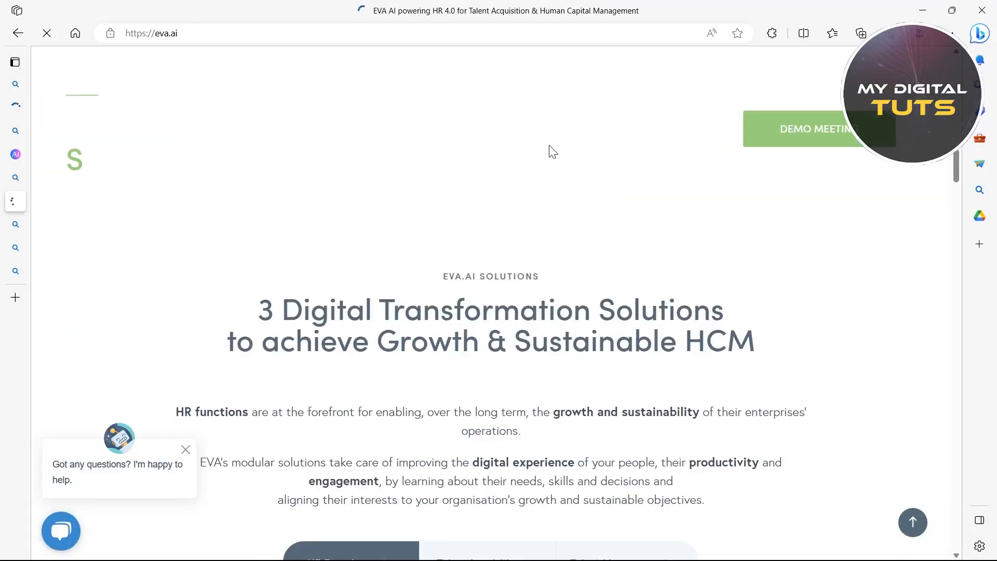
{"action": "scroll", "scroll_direction": "down", "scroll_amount": 3}
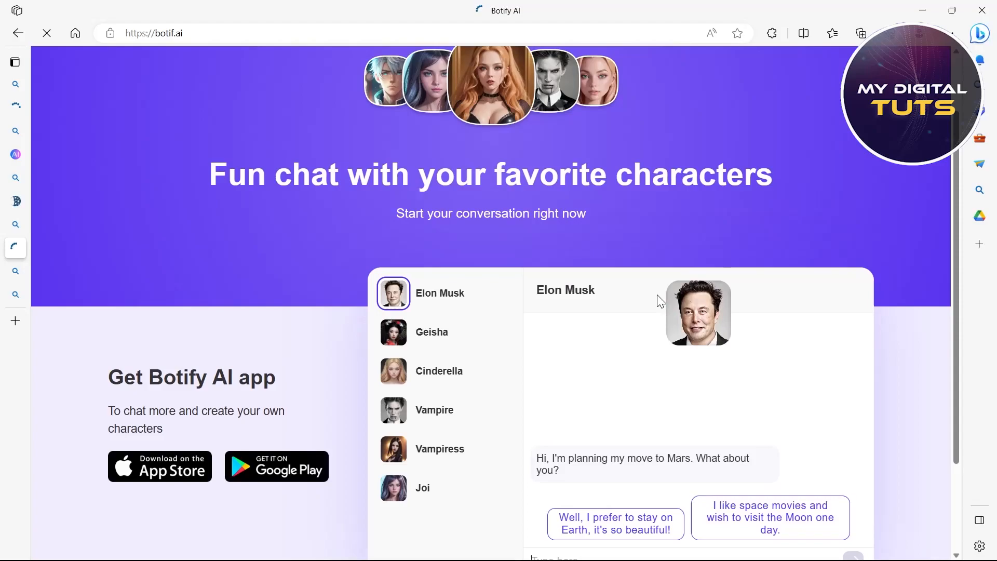
Scroll botif.ai down to its app download section and footer.
{"action": "scroll", "scroll_direction": "down", "scroll_amount": 3}
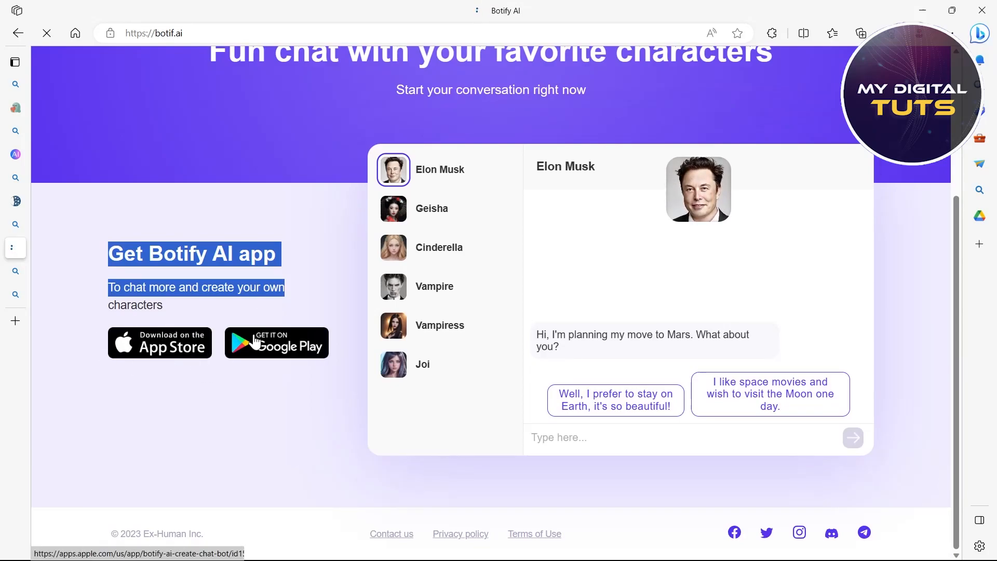
{"action": "left_click", "coordinate": [16, 62]}
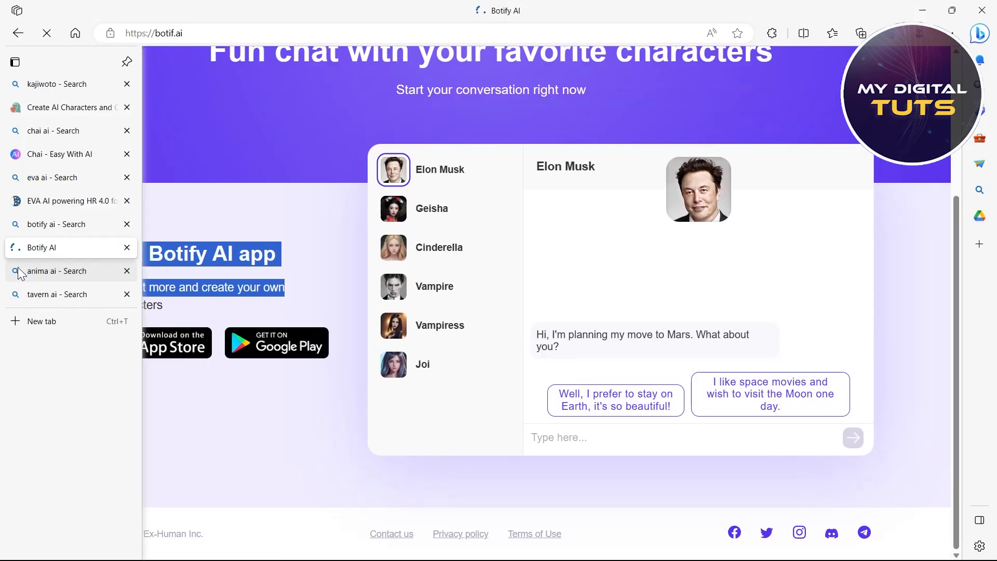
From the anima ai results, browse myanima.ai down to the 'Why Anima AI Friend?' section.
{"action": "left_click", "coordinate": [56, 270]}
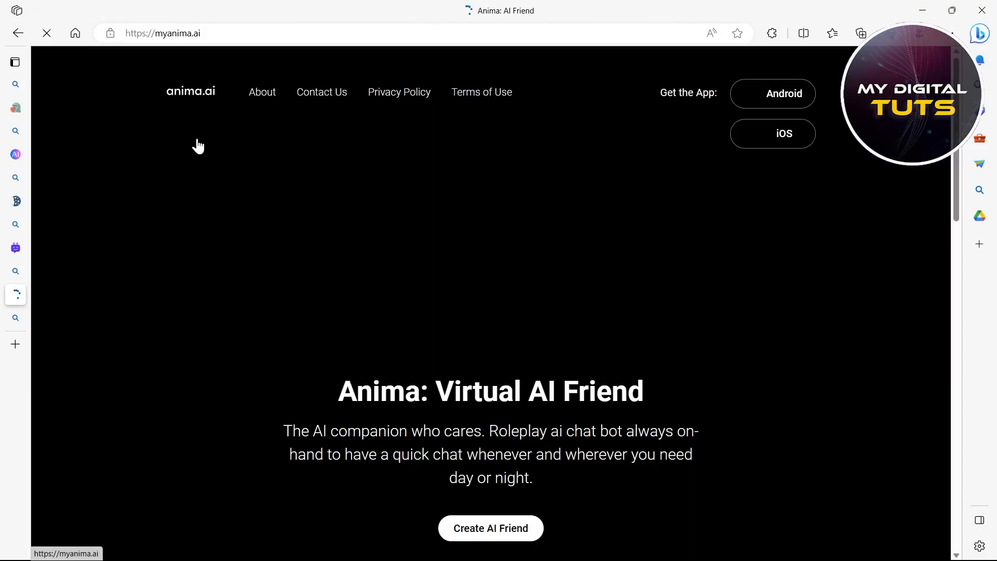
{"action": "scroll", "scroll_direction": "down", "scroll_amount": 3}
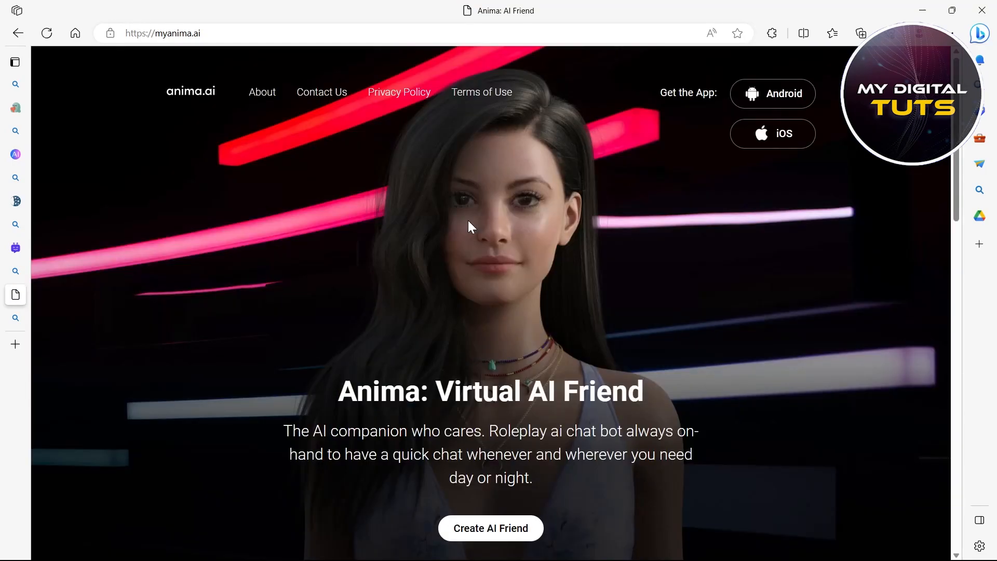
{"action": "scroll", "scroll_direction": "down", "scroll_amount": 3}
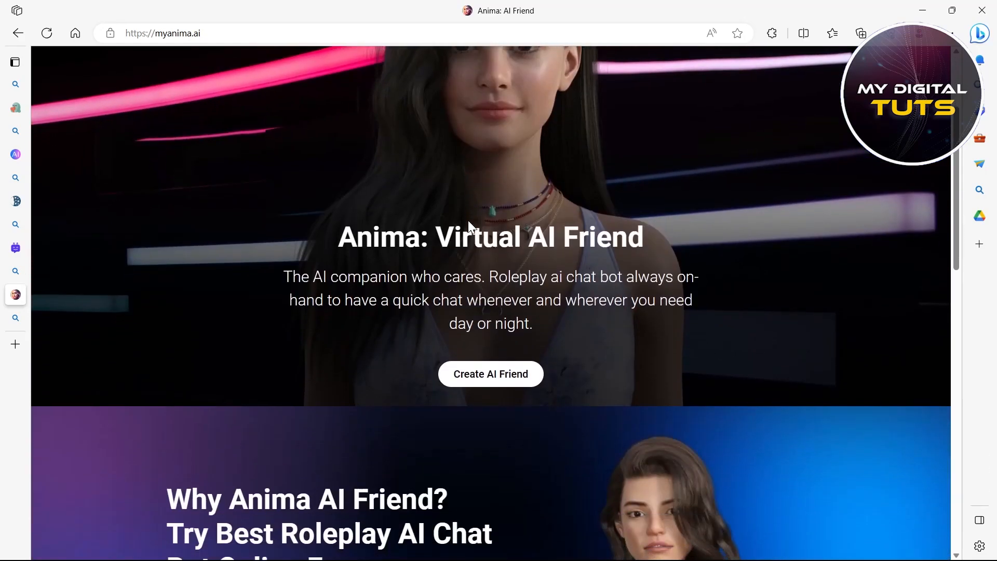
{"action": "scroll", "scroll_direction": "down", "scroll_amount": 3}
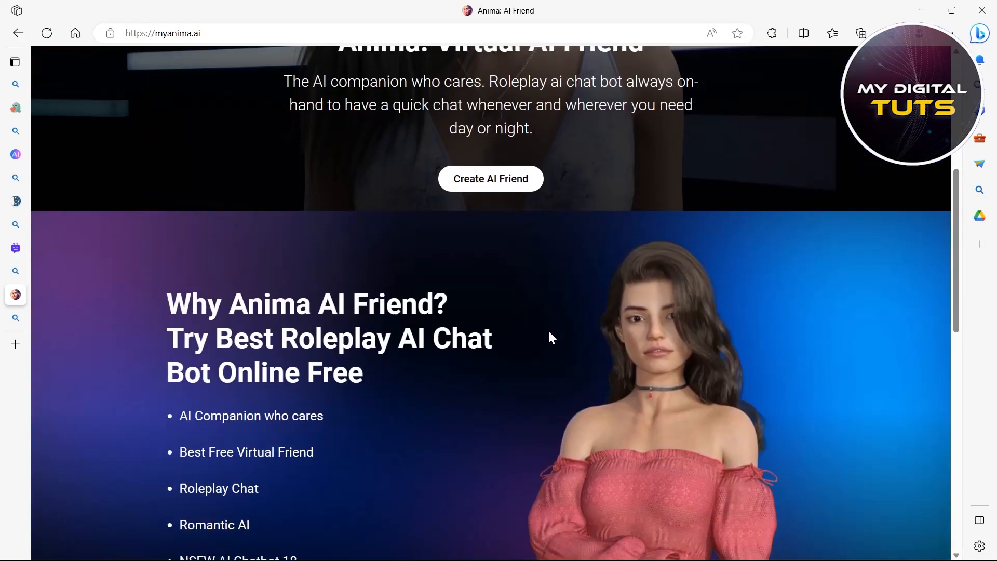
{"action": "scroll", "scroll_direction": "down", "scroll_amount": 3}
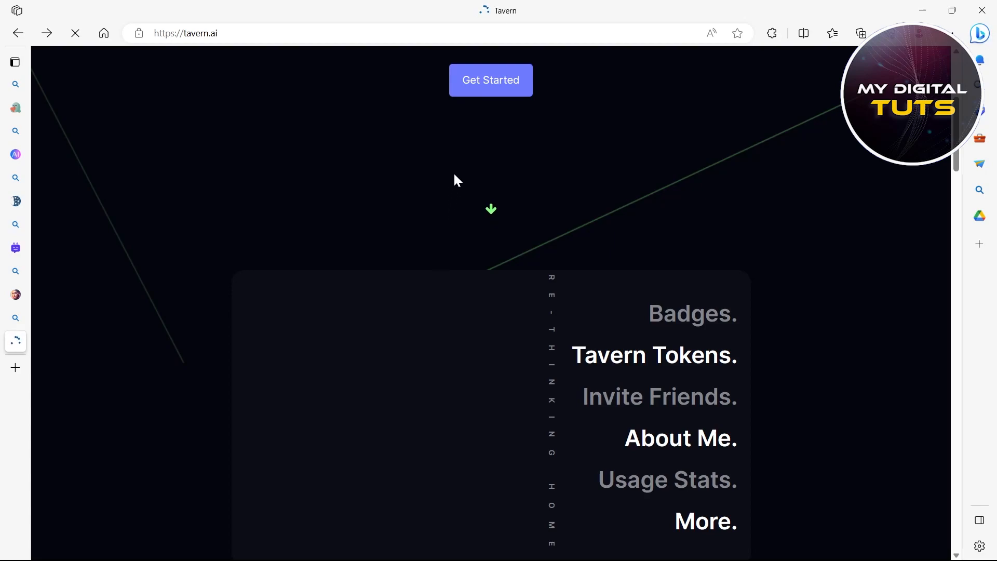
{"action": "mouse_move", "coordinate": [609, 159]}
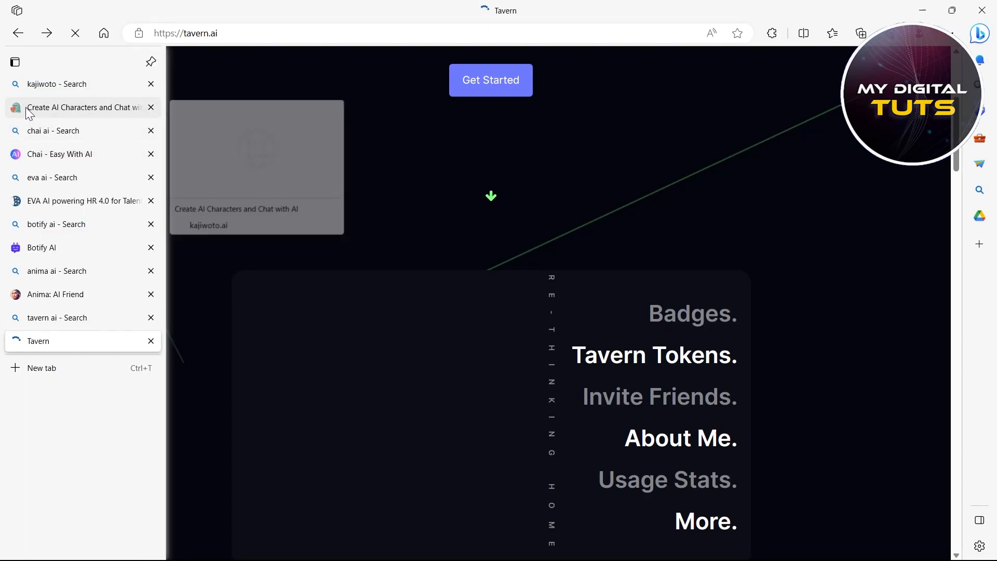
Scroll through Kajiwoto's chatbot character gallery, then return to the Botify AI tab.
{"action": "left_click", "coordinate": [83, 107]}
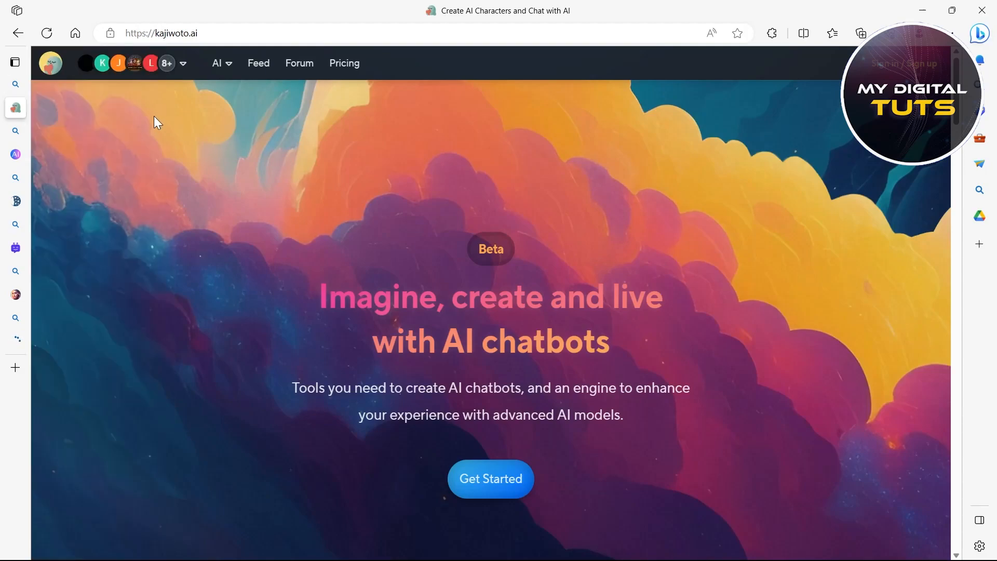
{"action": "scroll", "scroll_direction": "down", "scroll_amount": 3}
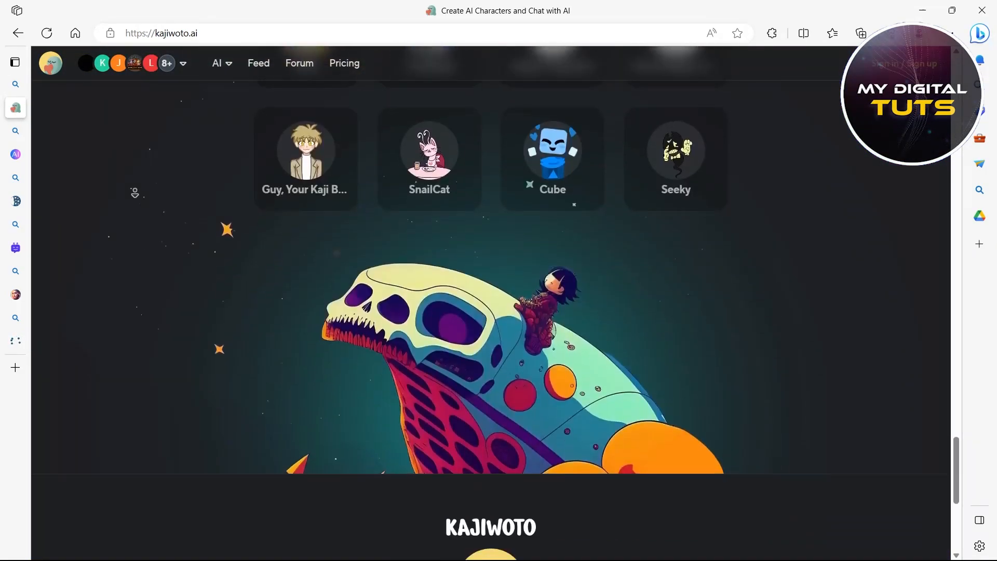
{"action": "scroll", "scroll_direction": "down", "scroll_amount": 3}
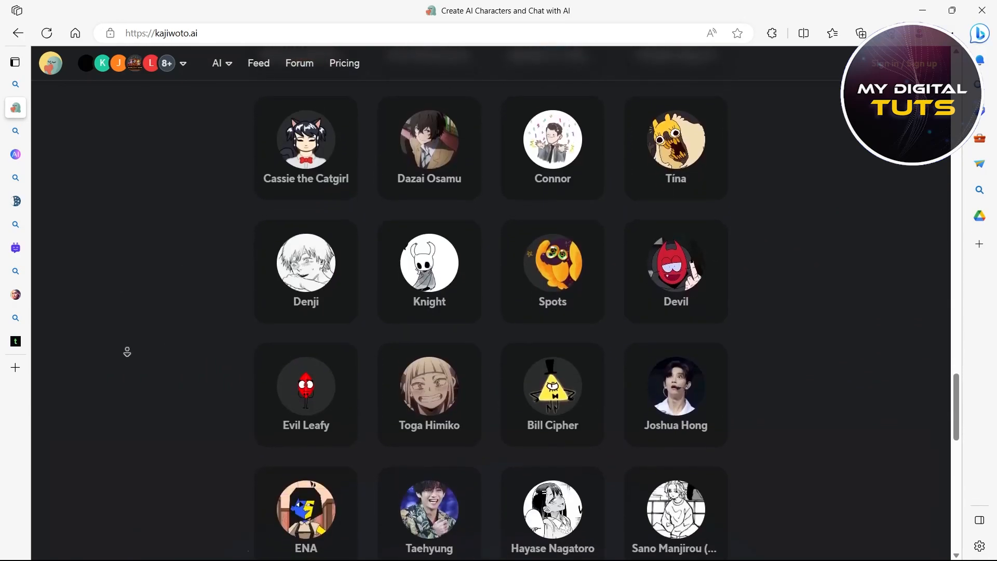
{"action": "scroll", "scroll_direction": "down", "scroll_amount": 3}
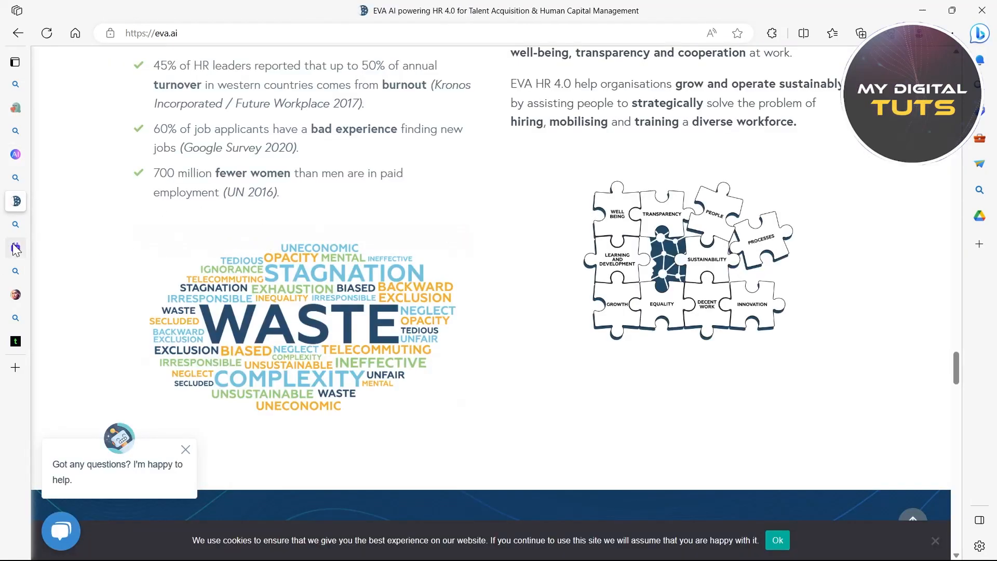
{"action": "left_click", "coordinate": [15, 247]}
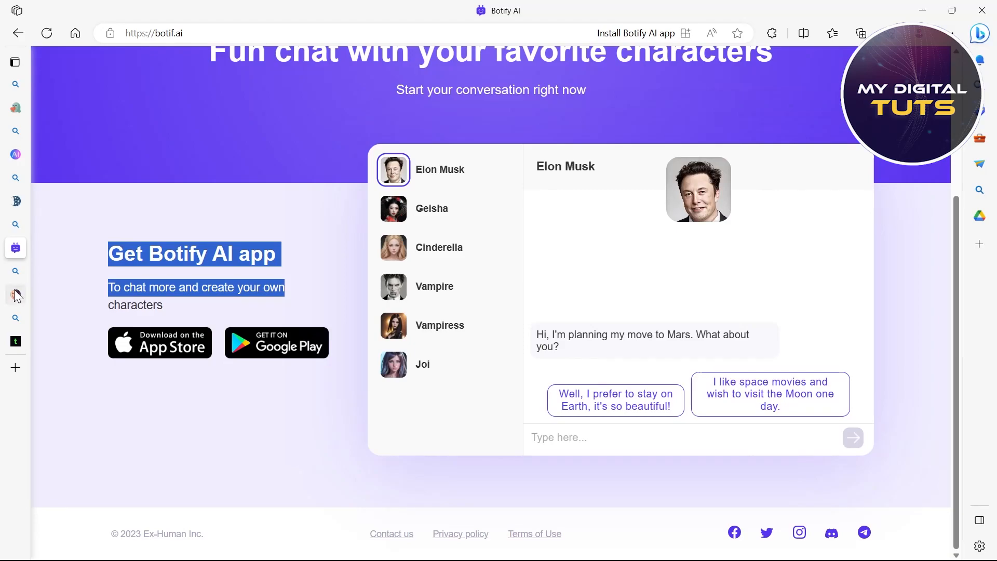